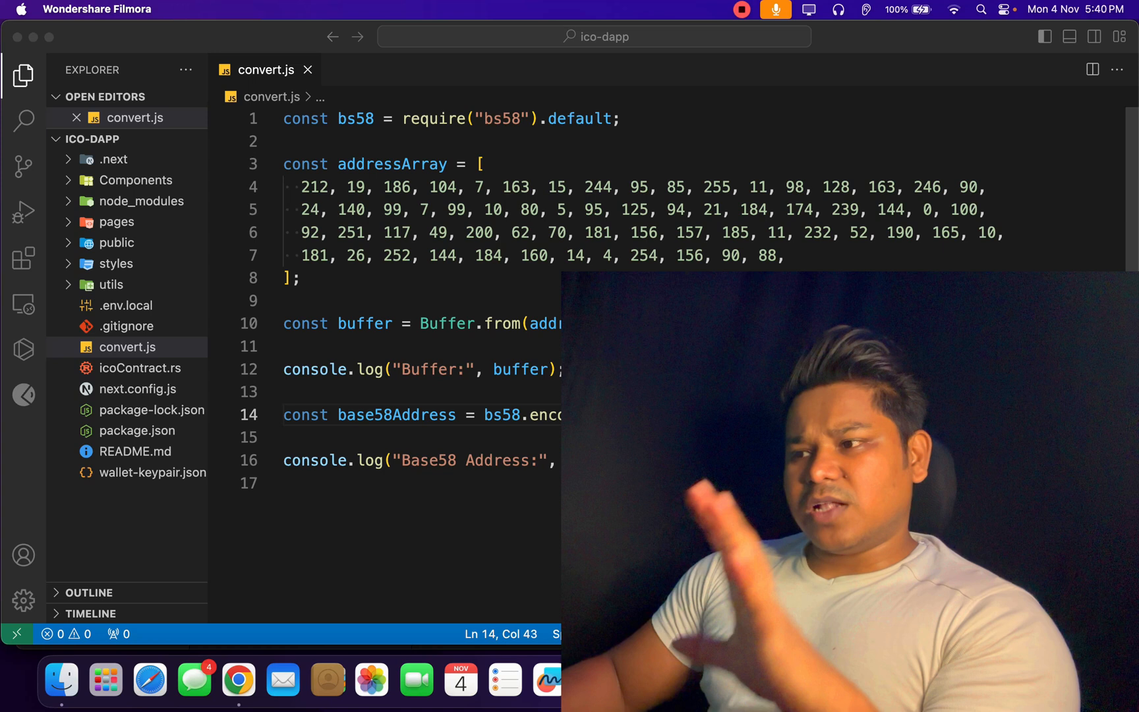
- Highlight part of the convert.js code while explaining it, then clear the selection
{"action": "left_click", "coordinate": [415, 270]}
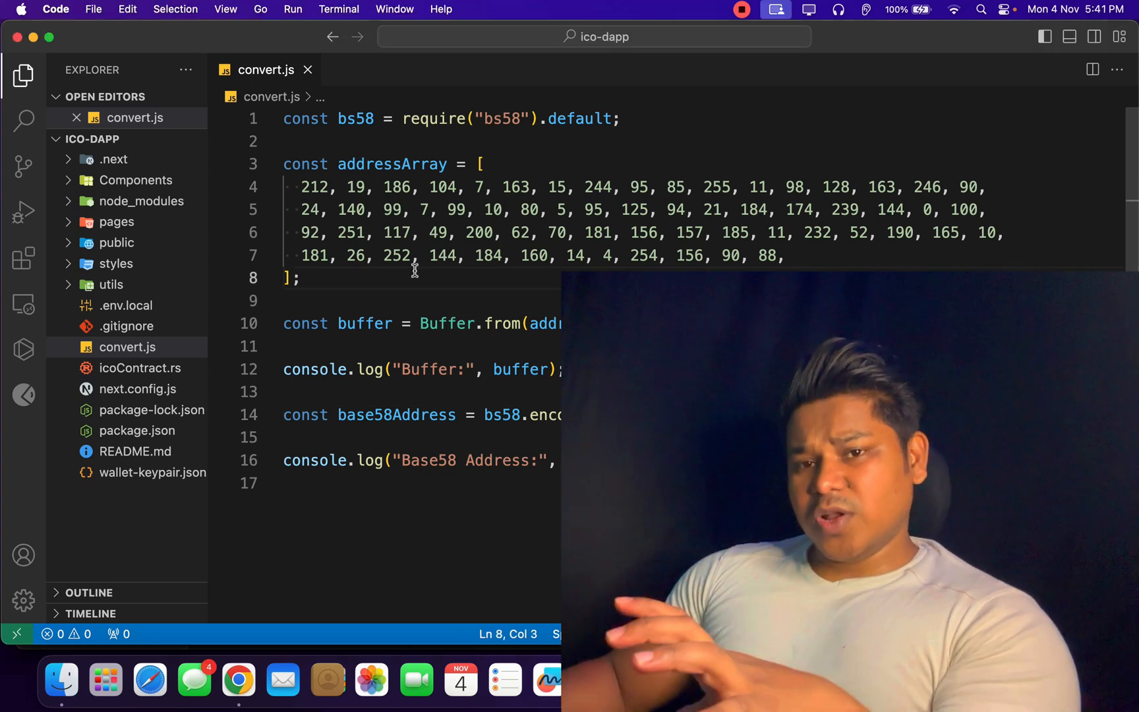
{"action": "left_click_drag", "start_coordinate": [482, 163], "coordinate": [298, 277]}
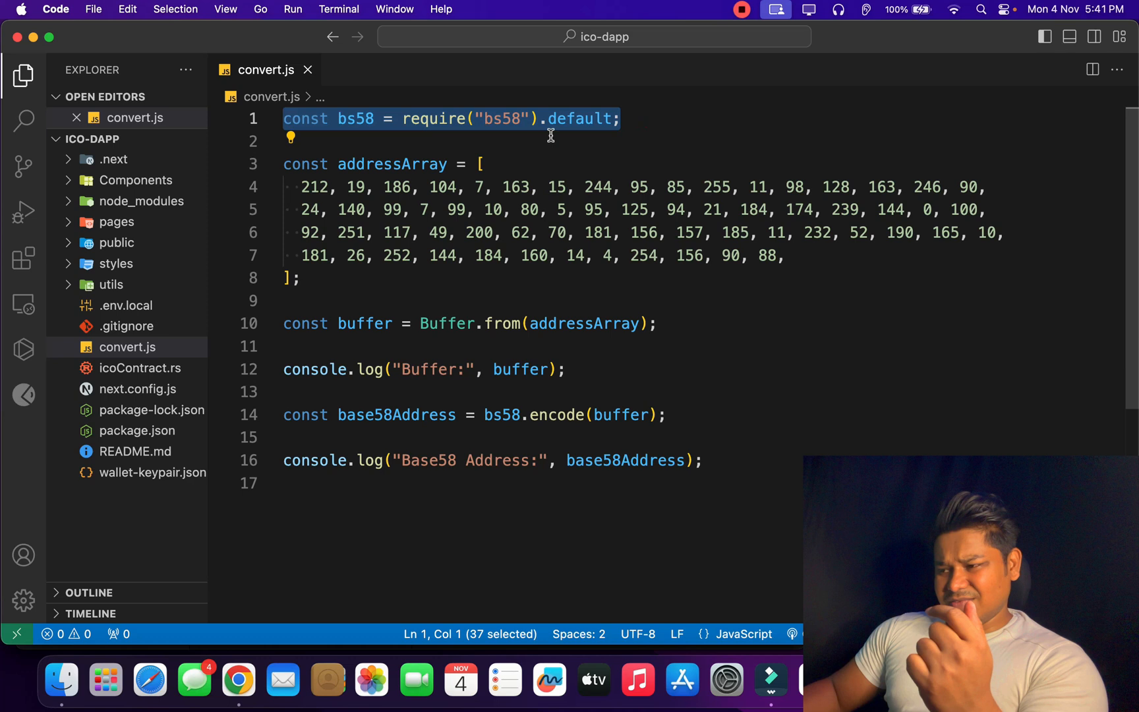
{"action": "mouse_move", "coordinate": [660, 116]}
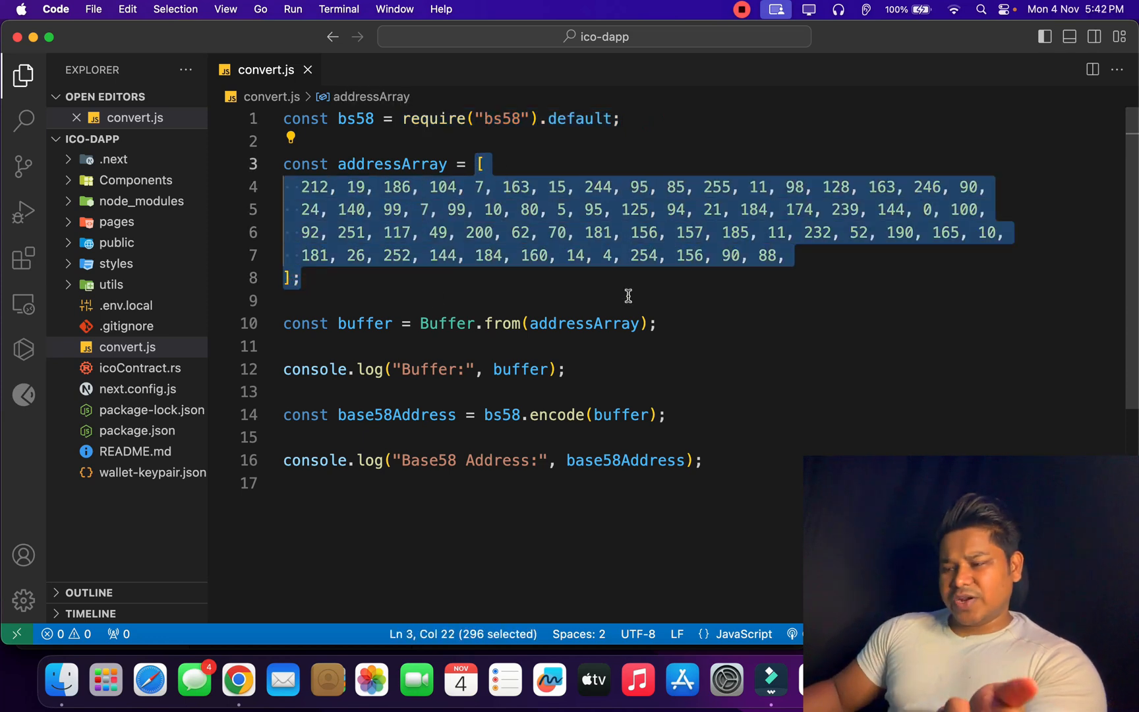
{"action": "mouse_move", "coordinate": [693, 232]}
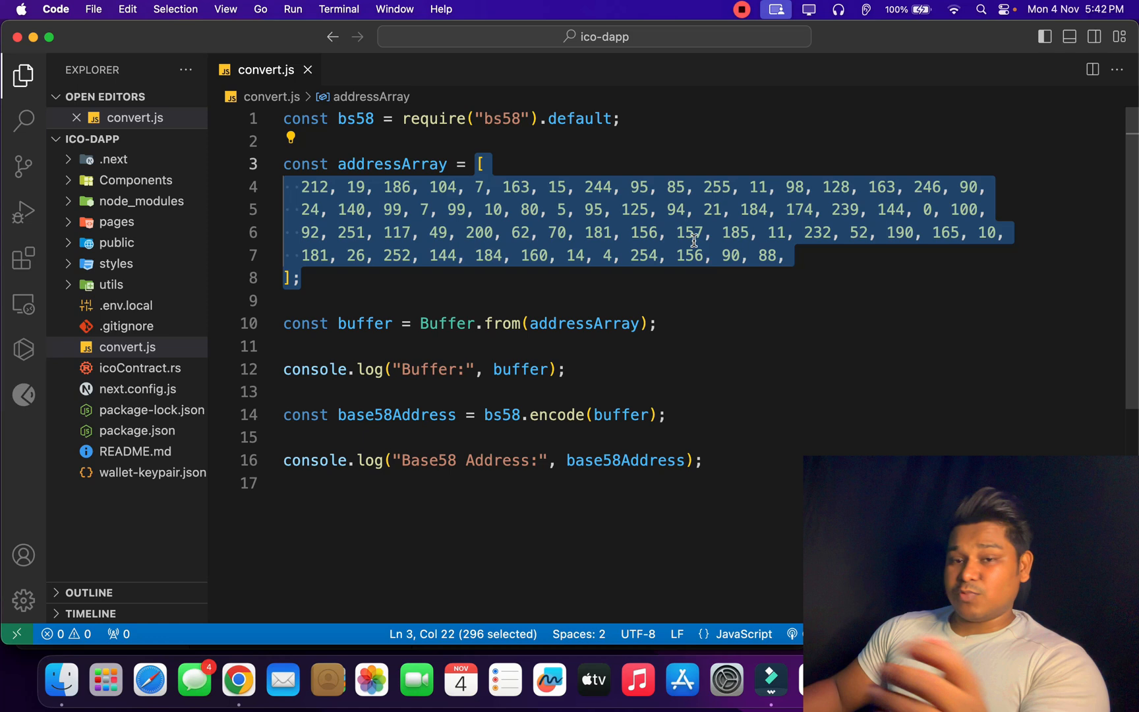
{"action": "mouse_move", "coordinate": [710, 234]}
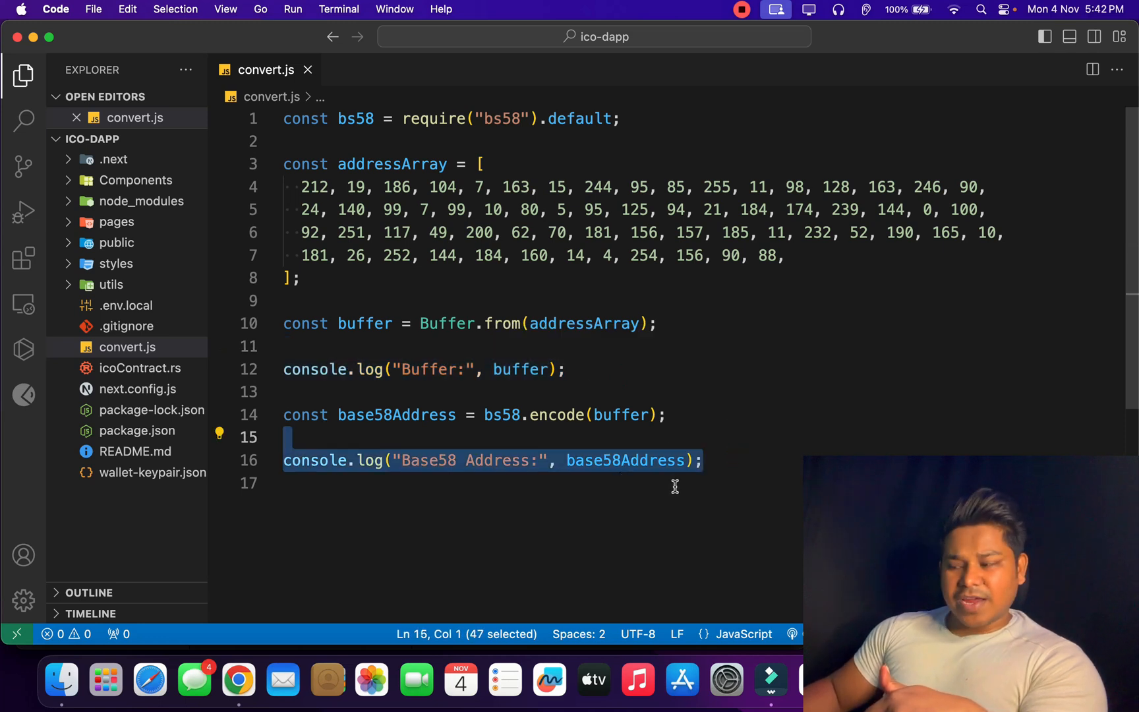
{"action": "left_click", "coordinate": [761, 461]}
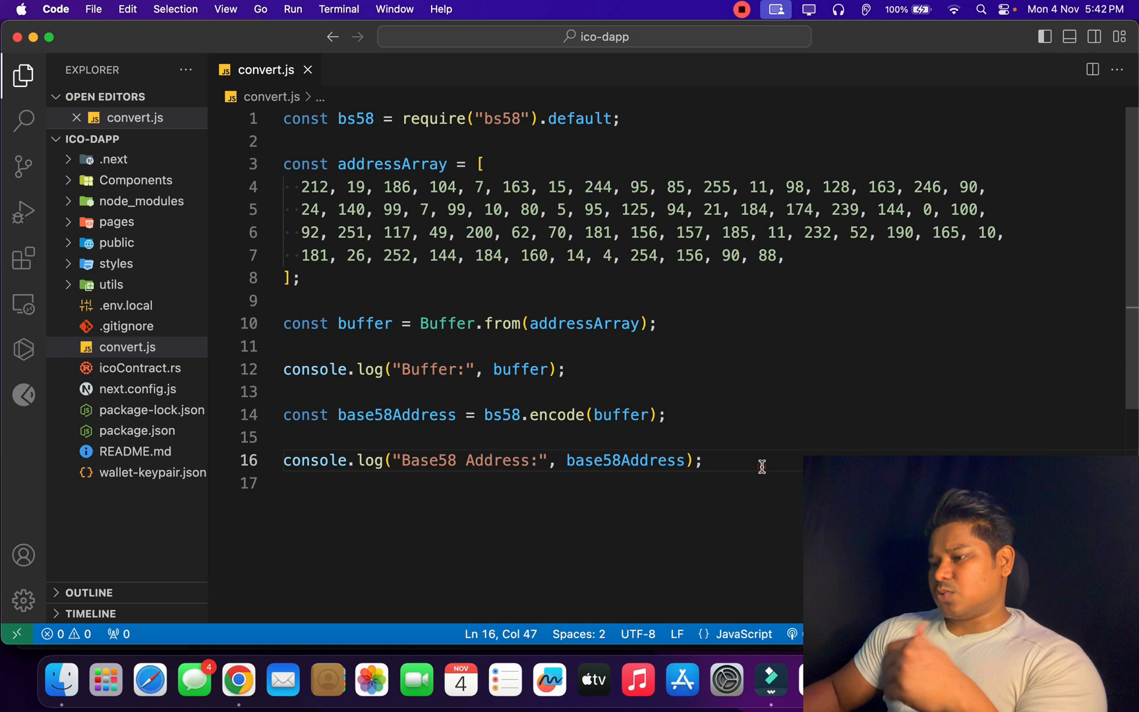
- Run node convert.js in the terminal to print the buffer and Base58 key
{"action": "key", "text": "cmd+a"}
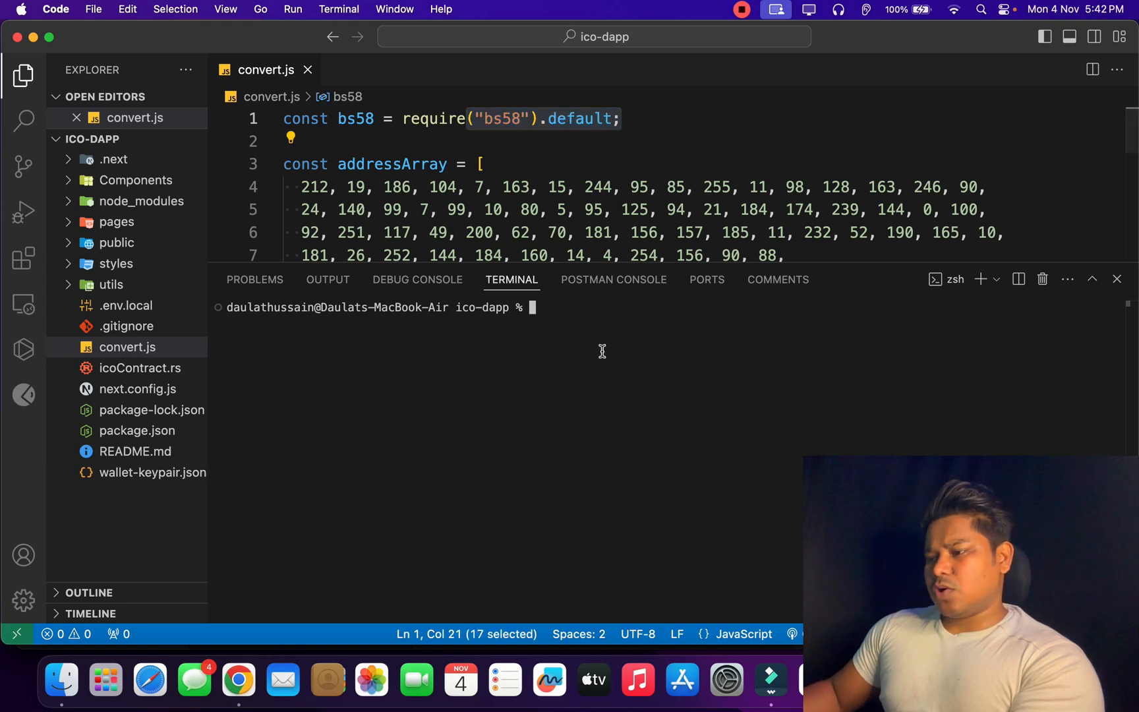
{"action": "type", "text": "noce"}
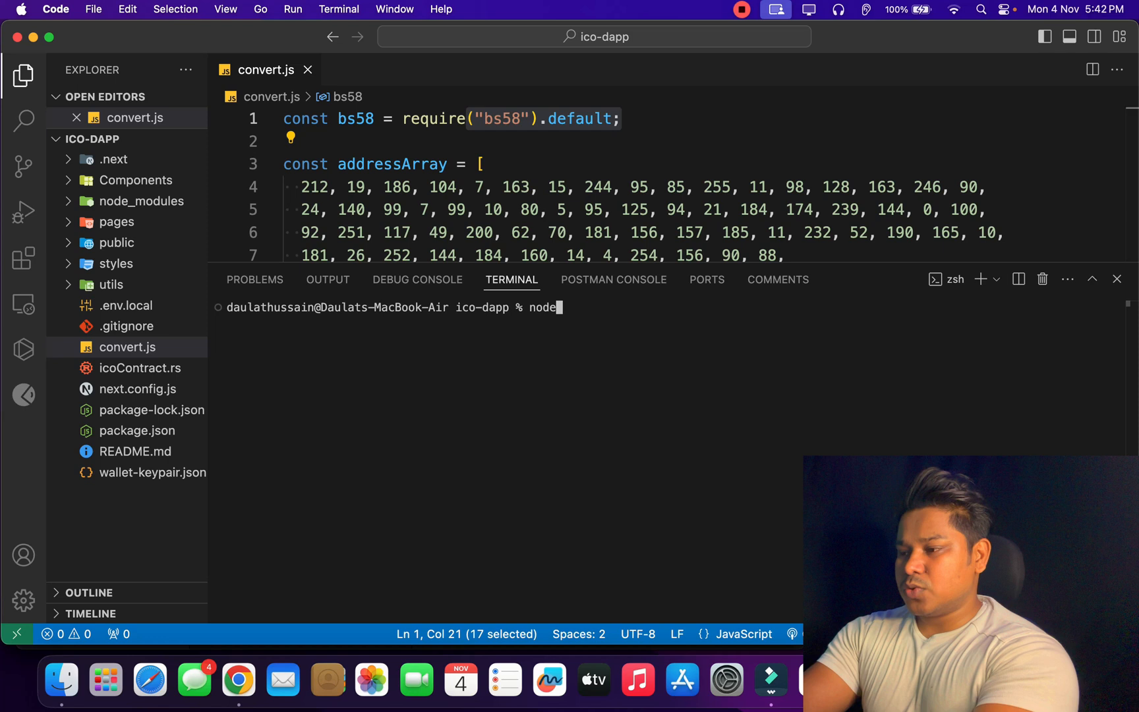
{"action": "type", "text": "c"}
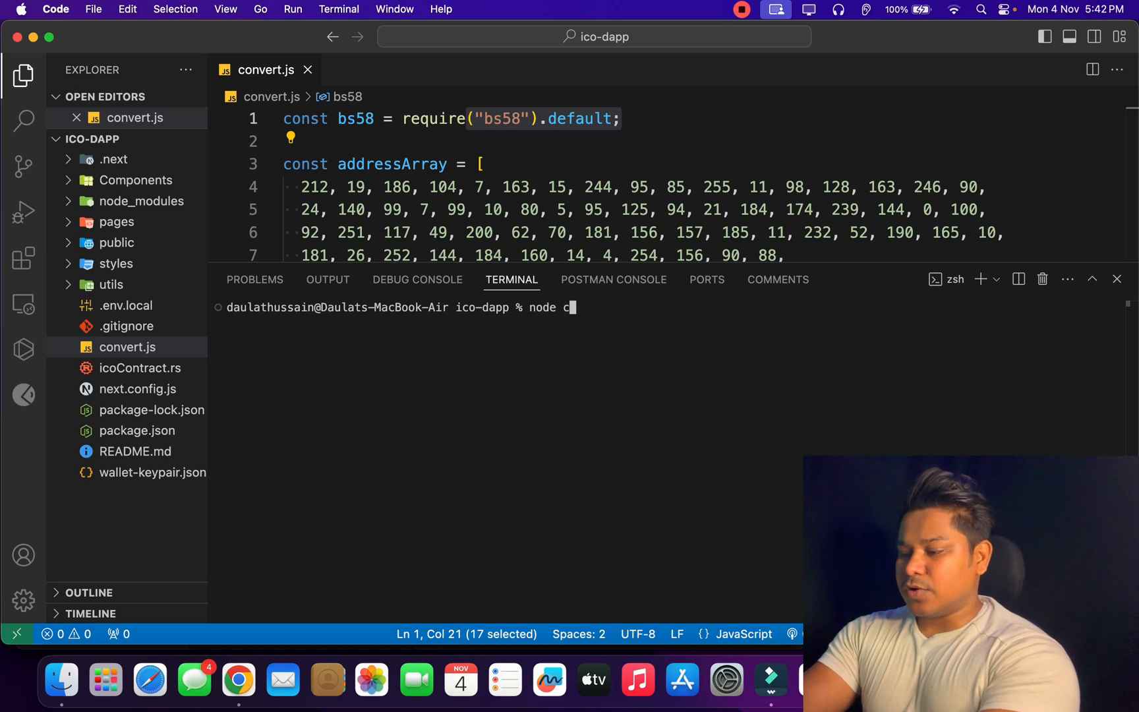
{"action": "type", "text": "onvert"}
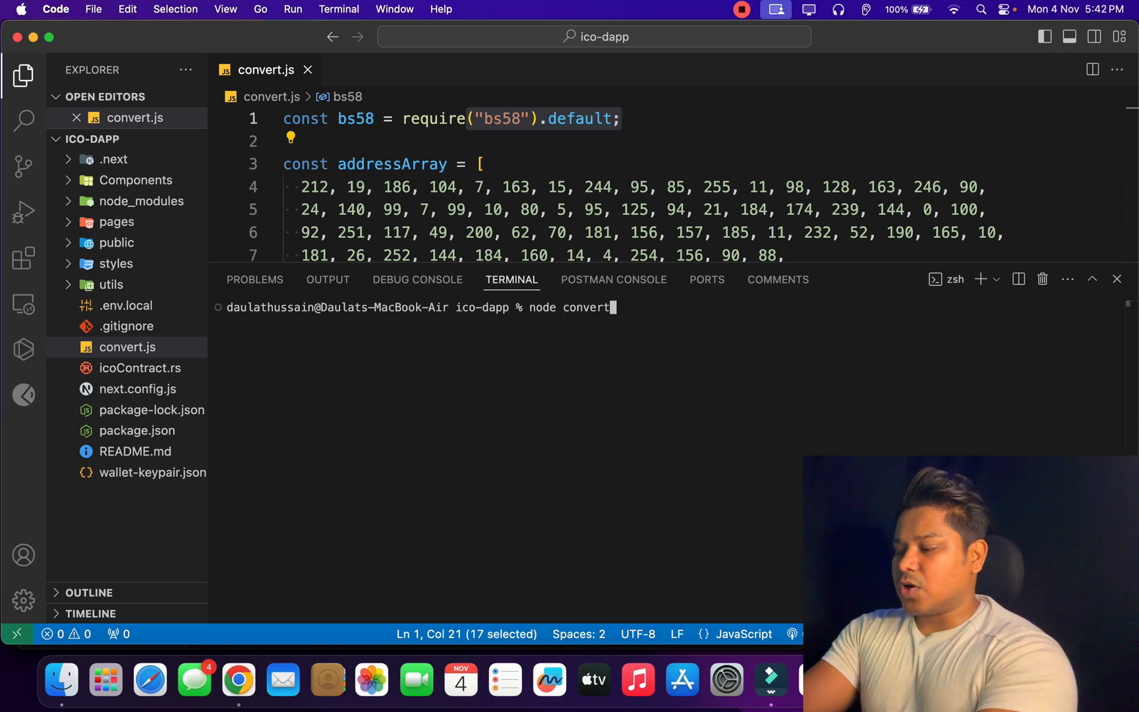
{"action": "type", "text": ".js"}
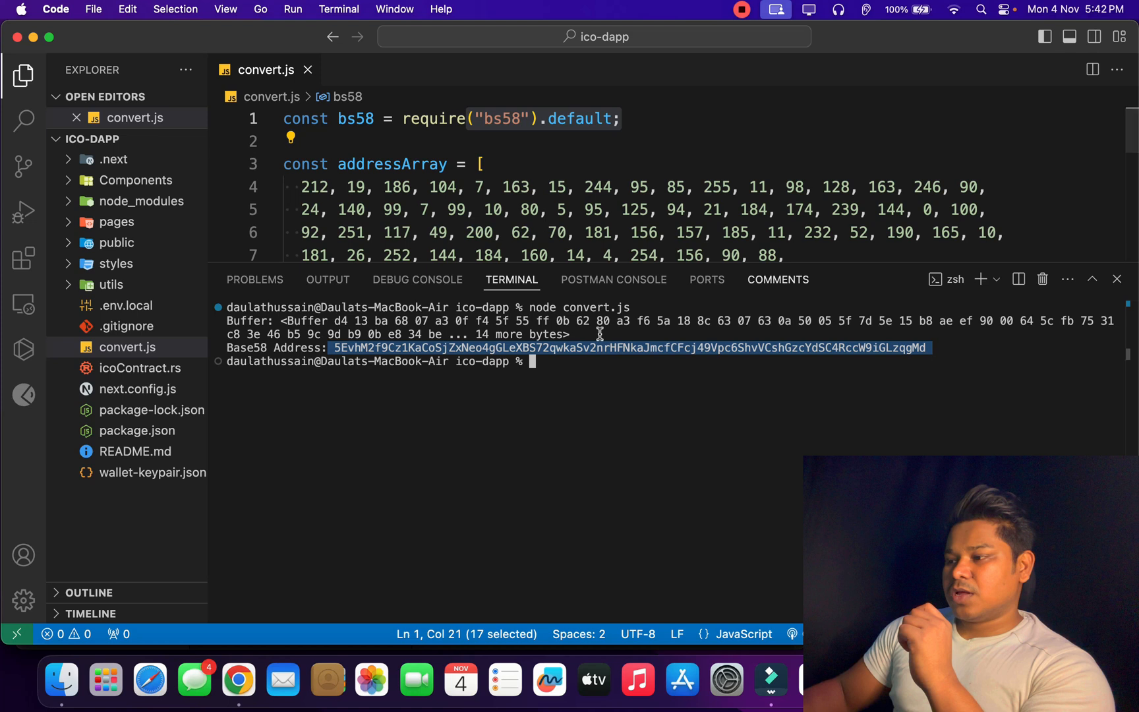
{"action": "scroll", "scroll_direction": "down", "scroll_amount": 3}
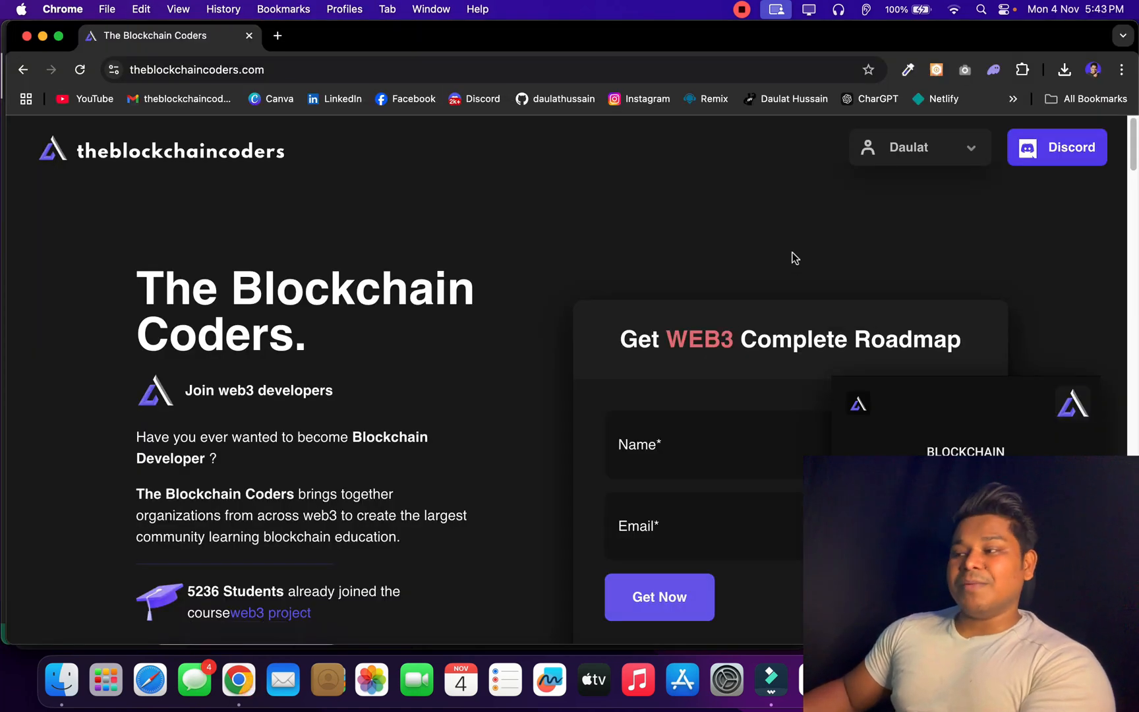
- Unlock Phantom with the password and choose Import Private Key from the account menu
{"action": "left_click", "coordinate": [995, 68]}
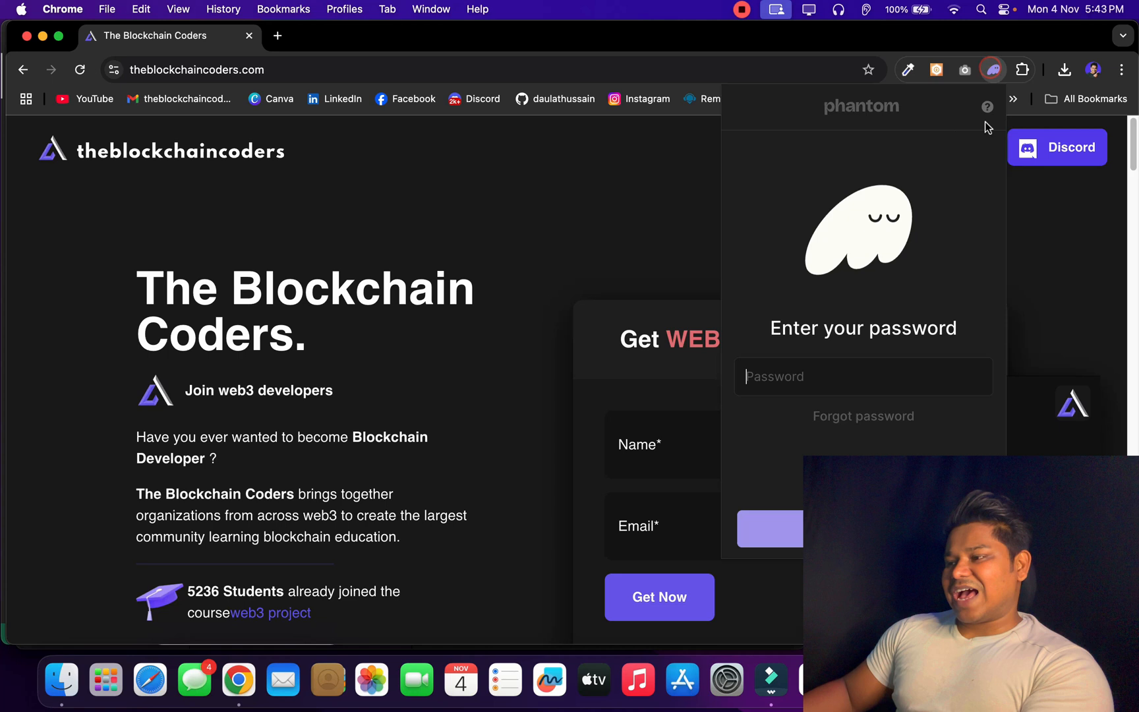
{"action": "type", "text": "•"}
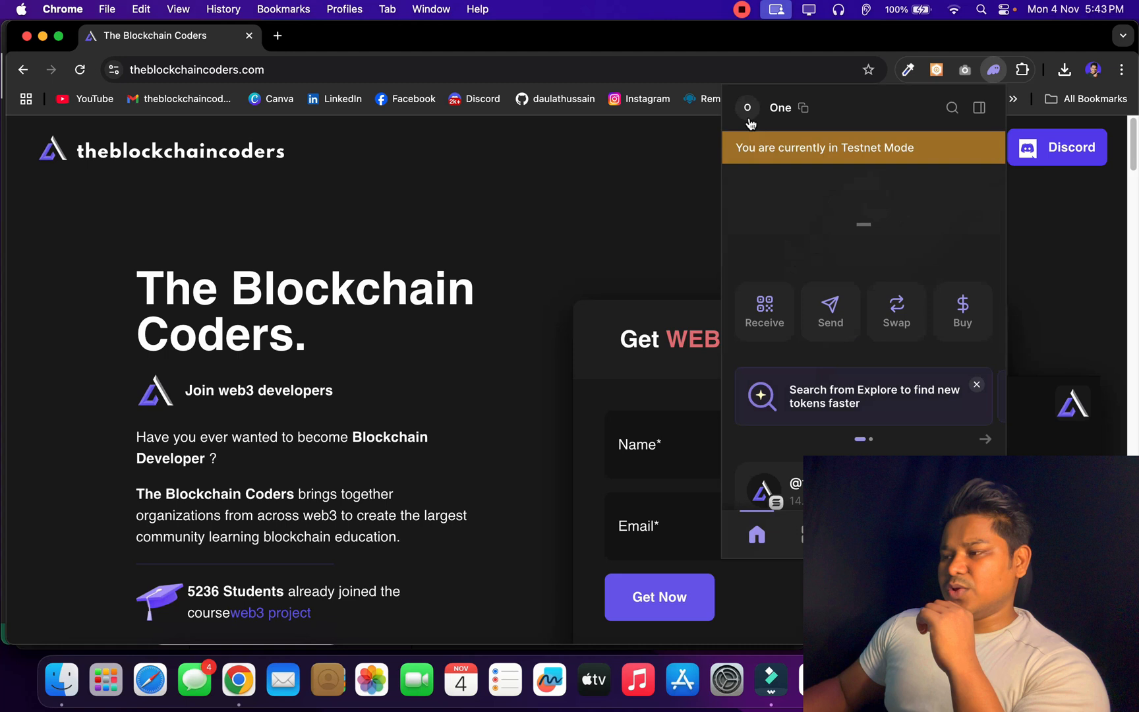
{"action": "left_click", "coordinate": [747, 108]}
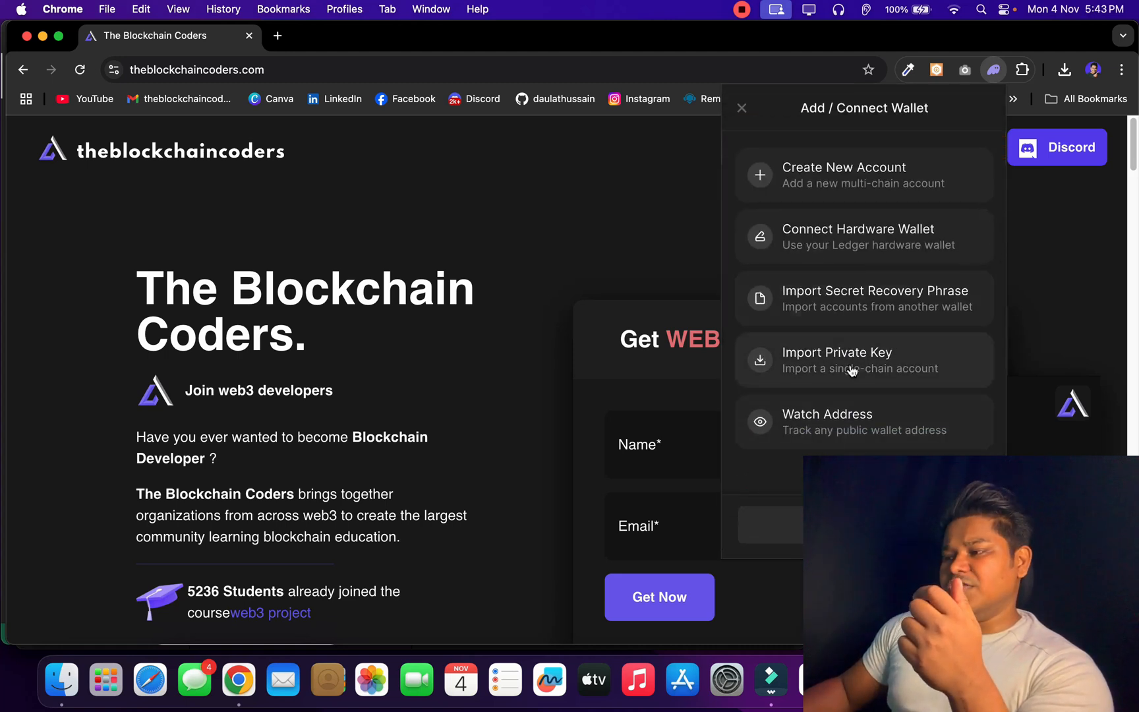
{"action": "mouse_move", "coordinate": [869, 366]}
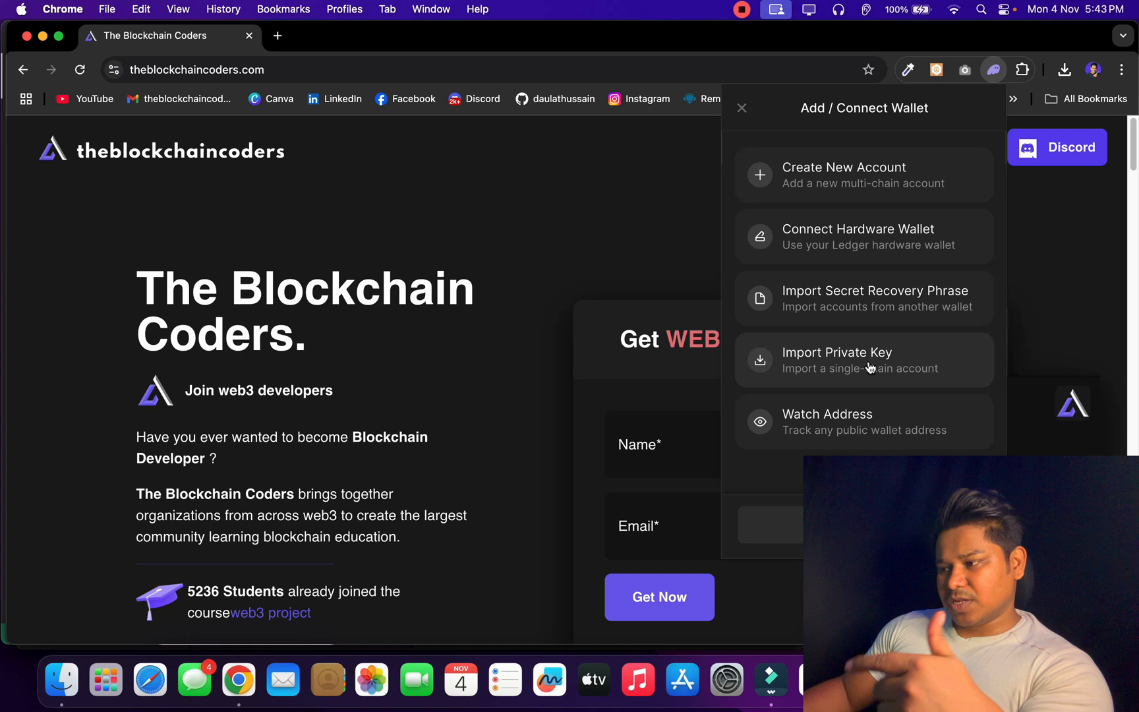
{"action": "left_click", "coordinate": [863, 360]}
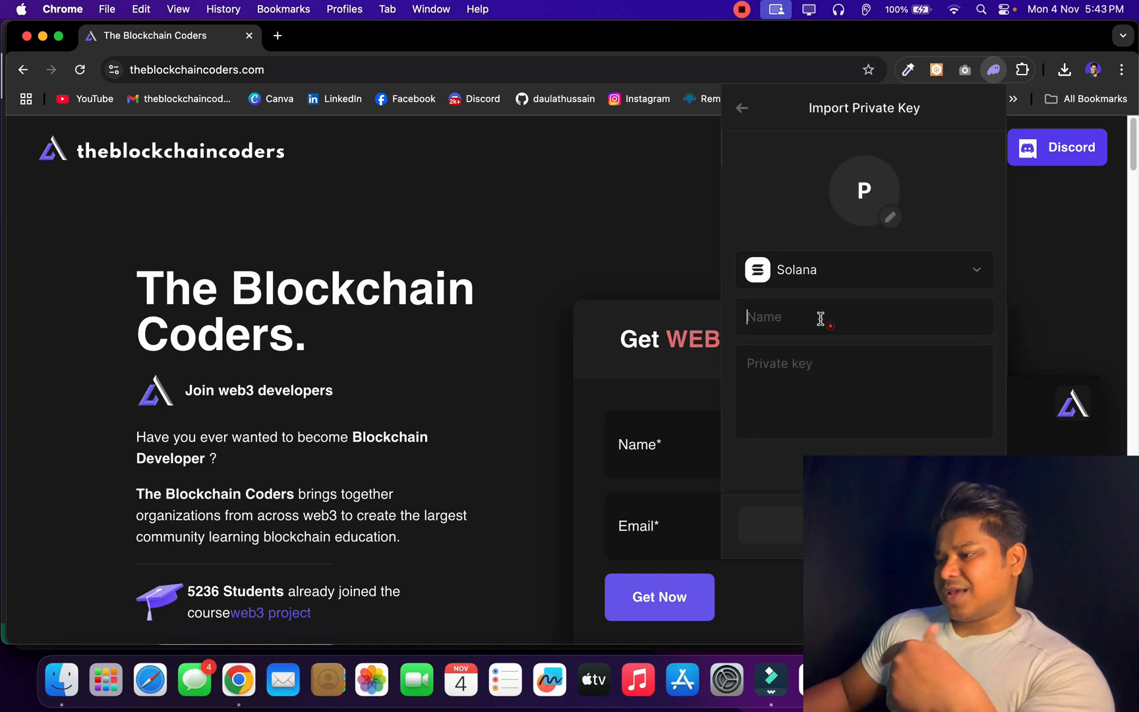
- Enter 'Two' as the name of the account being imported
{"action": "type", "text": "Two"}
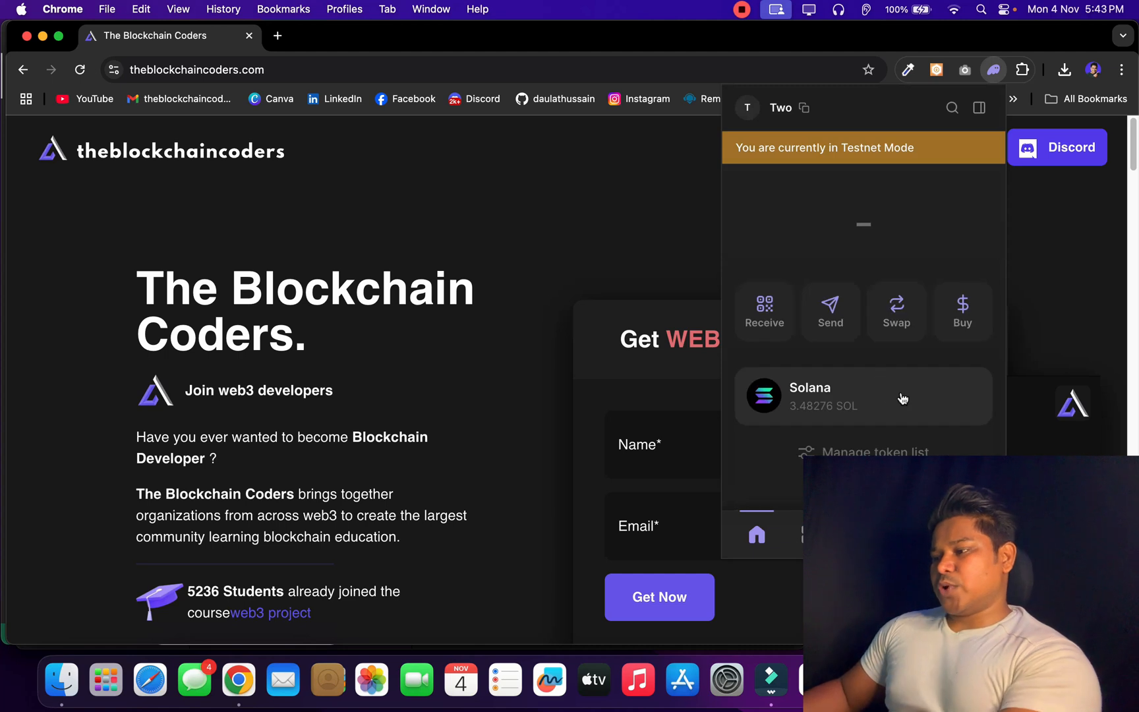
{"action": "mouse_move", "coordinate": [854, 423]}
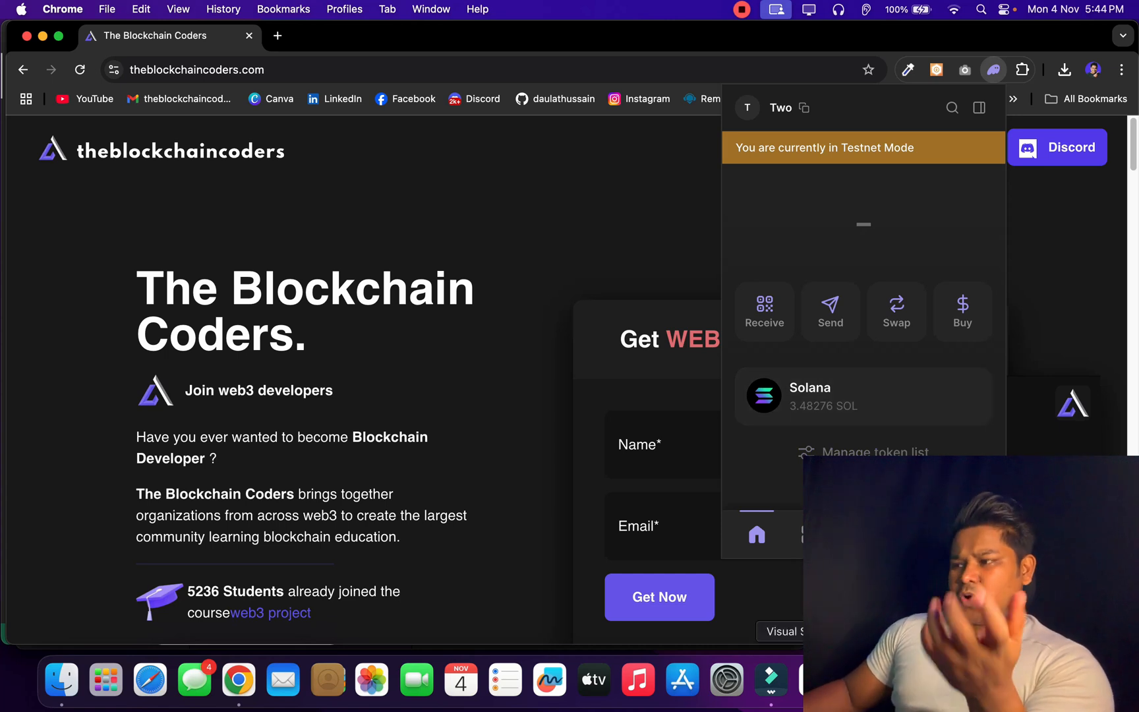
{"action": "mouse_move", "coordinate": [801, 253]}
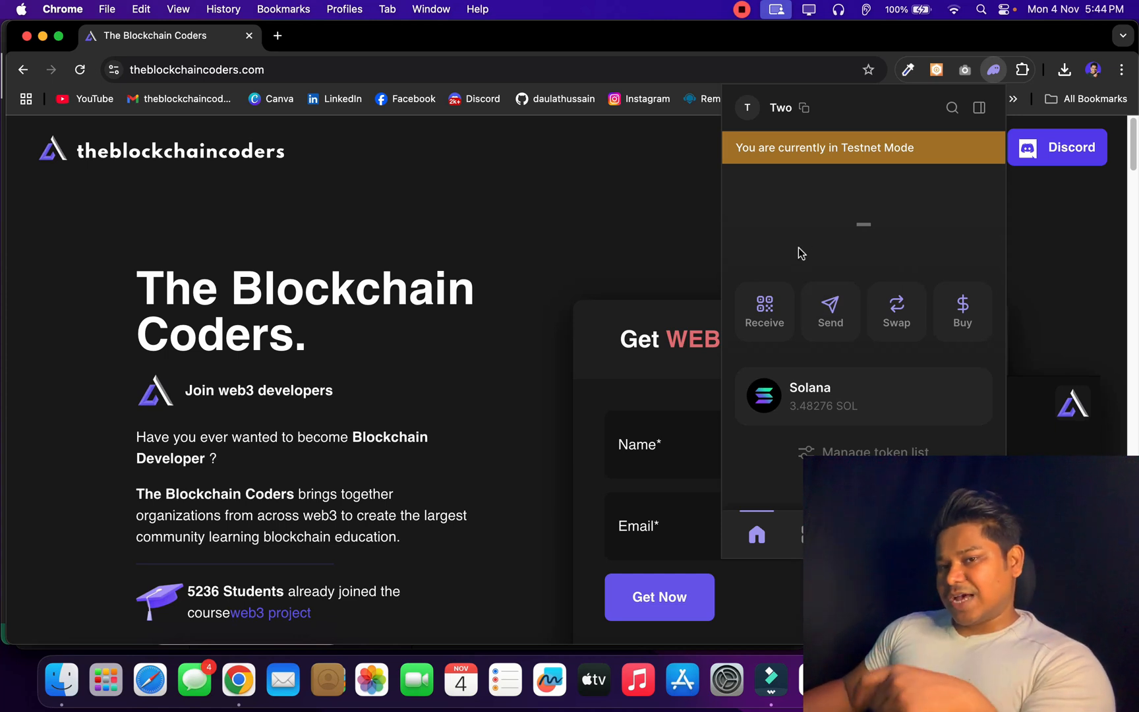
{"action": "mouse_move", "coordinate": [864, 231]}
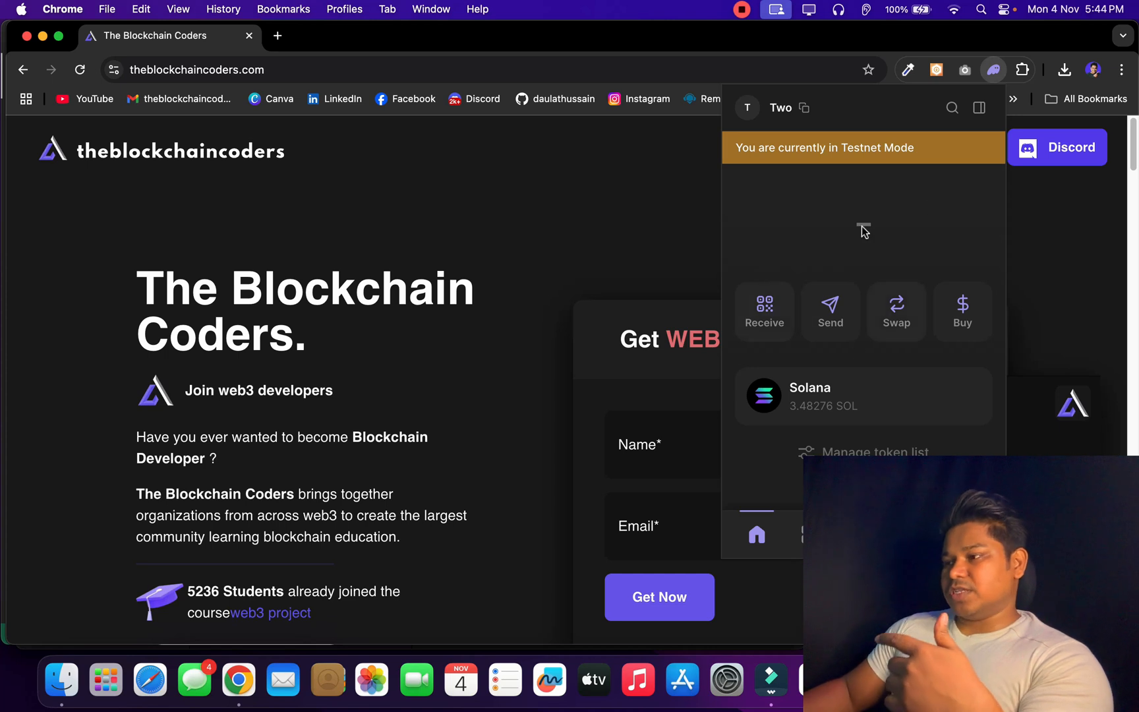
{"action": "mouse_move", "coordinate": [795, 280]}
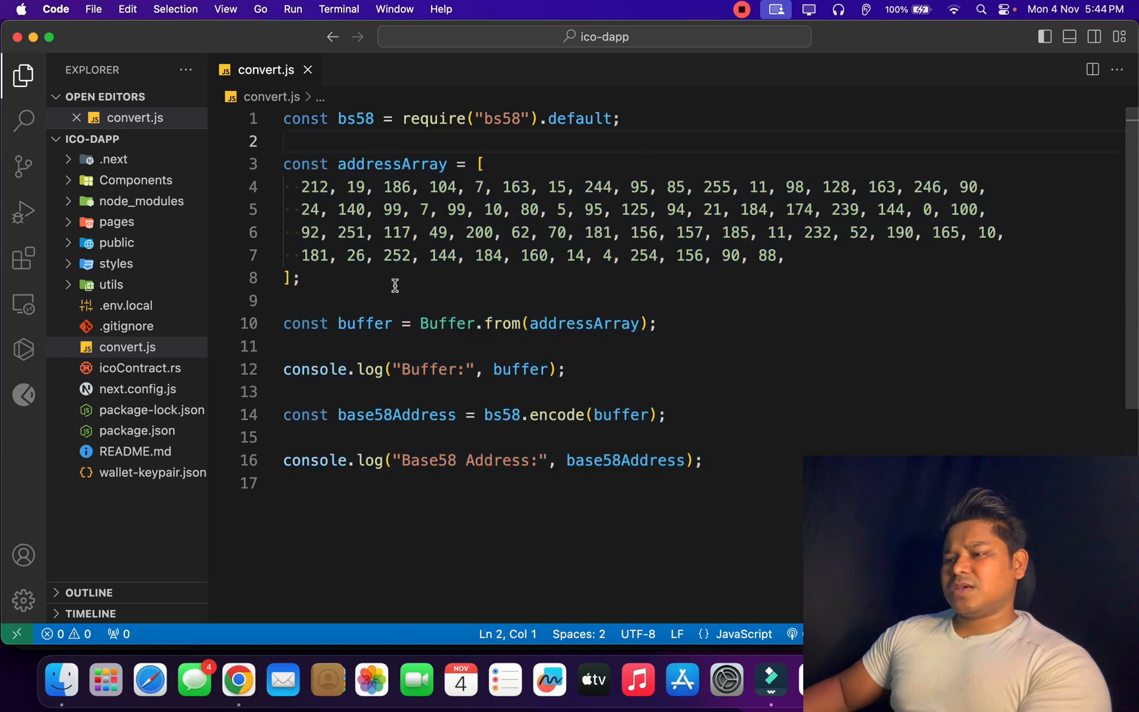
- Highlight lines 10–16 of convert.js, the buffer and Base58 encoding code
{"action": "left_click_drag", "start_coordinate": [429, 323], "coordinate": [701, 460]}
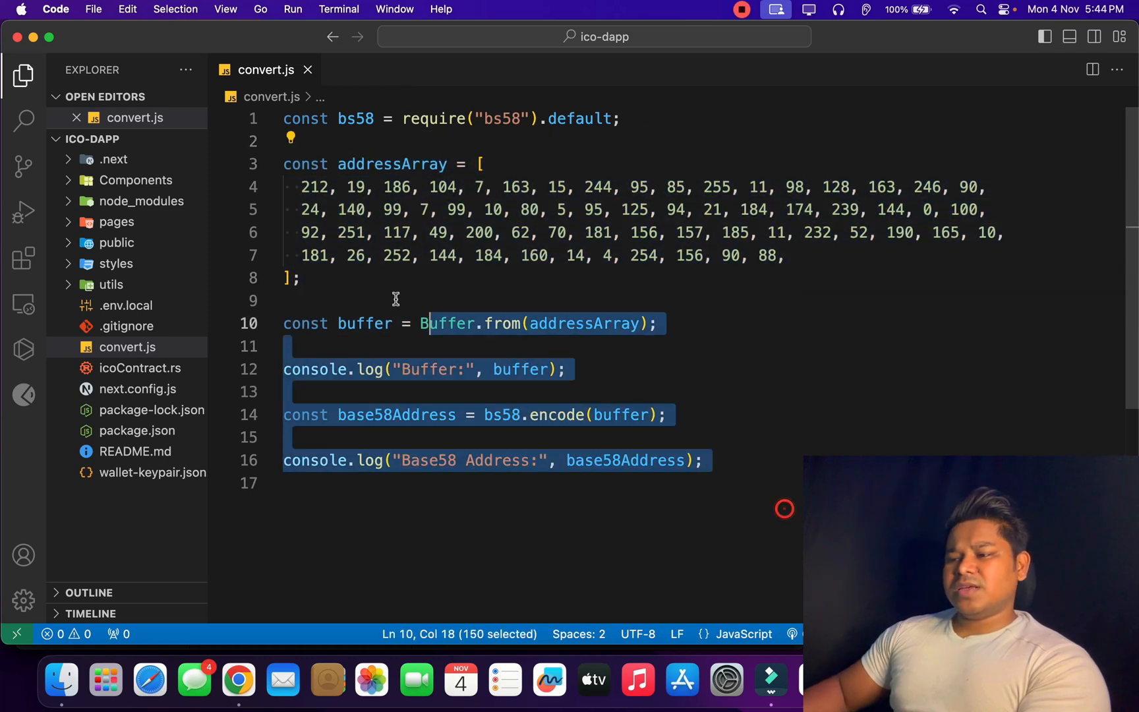